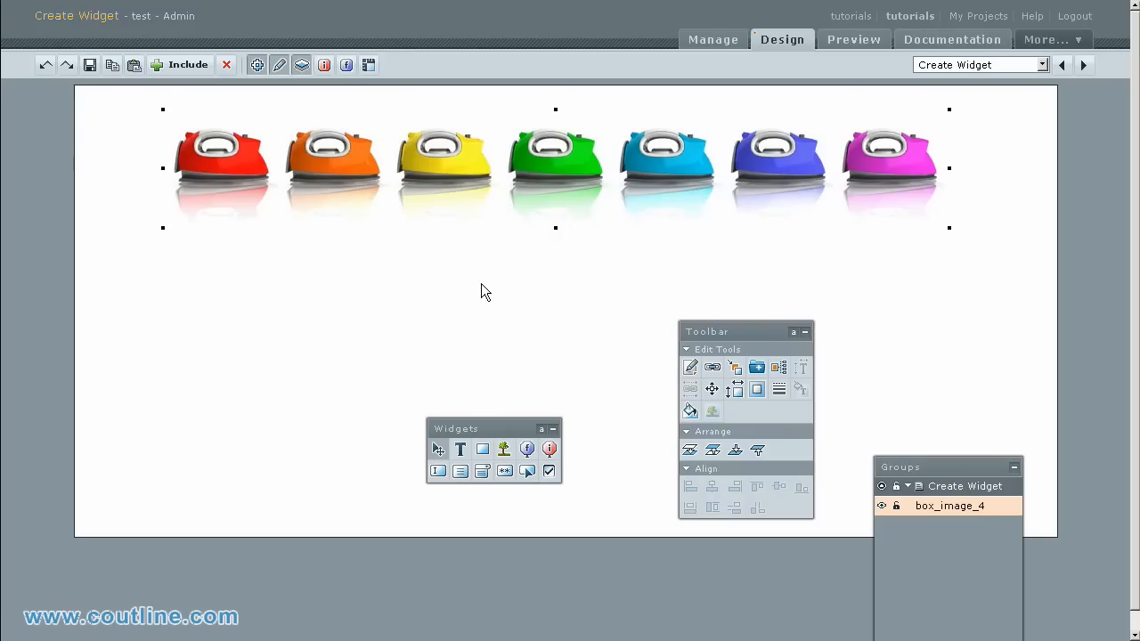
mouse_move(488, 283)
text(125)
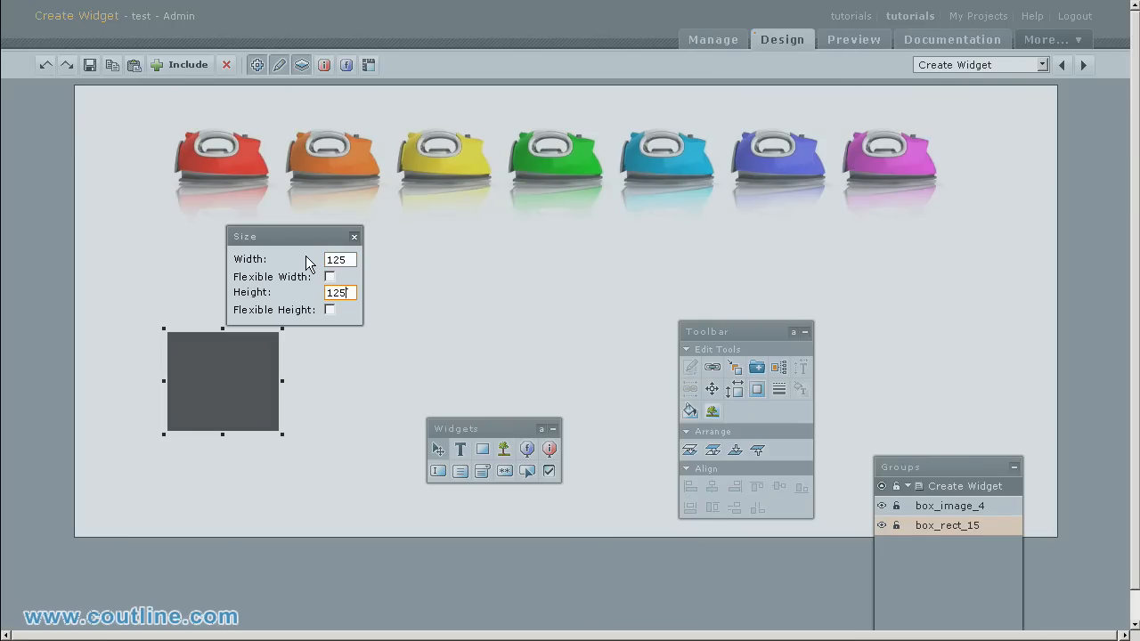
Step: Close the size settings after sizing the new square to 125 by 125 pixels
click(354, 235)
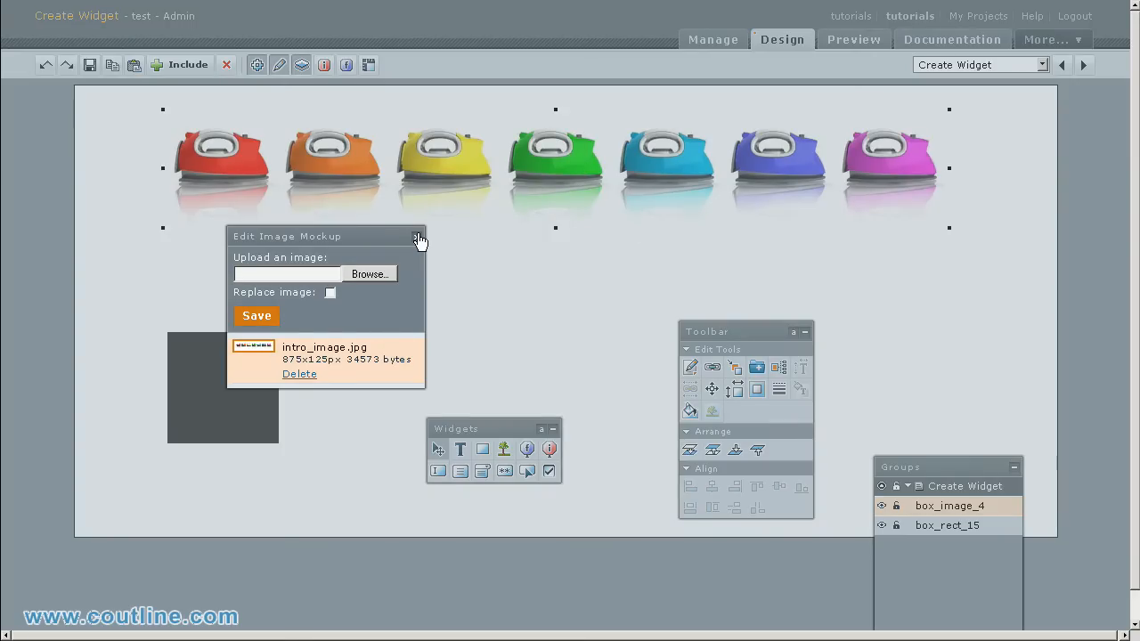
Step: Close the image details panel so the dark square's style properties are listed
click(420, 235)
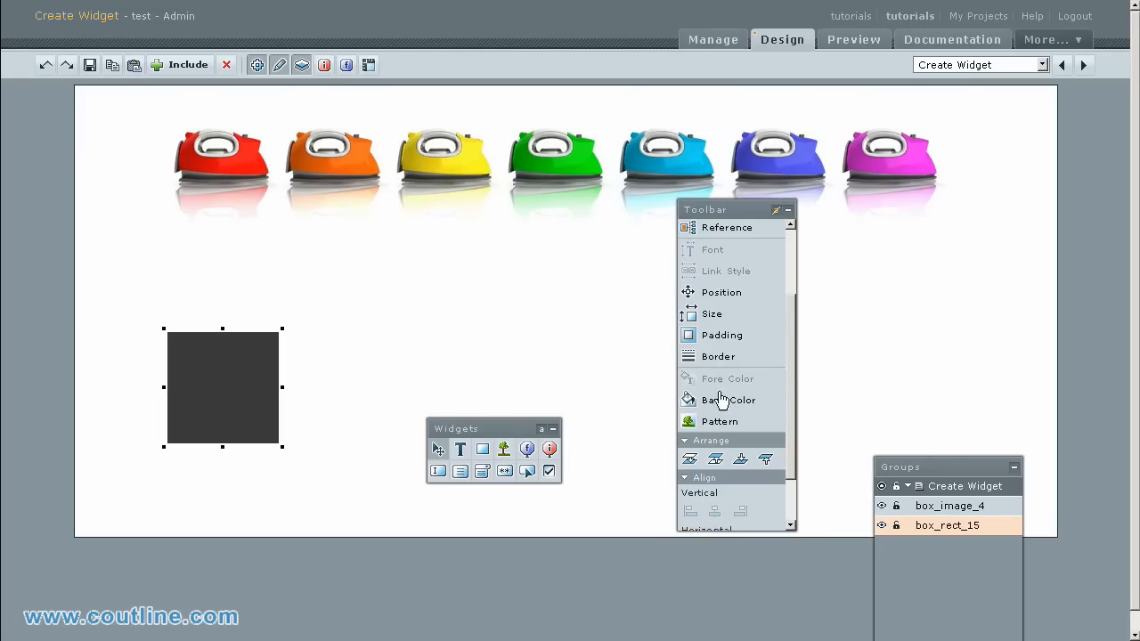
mouse_move(677, 420)
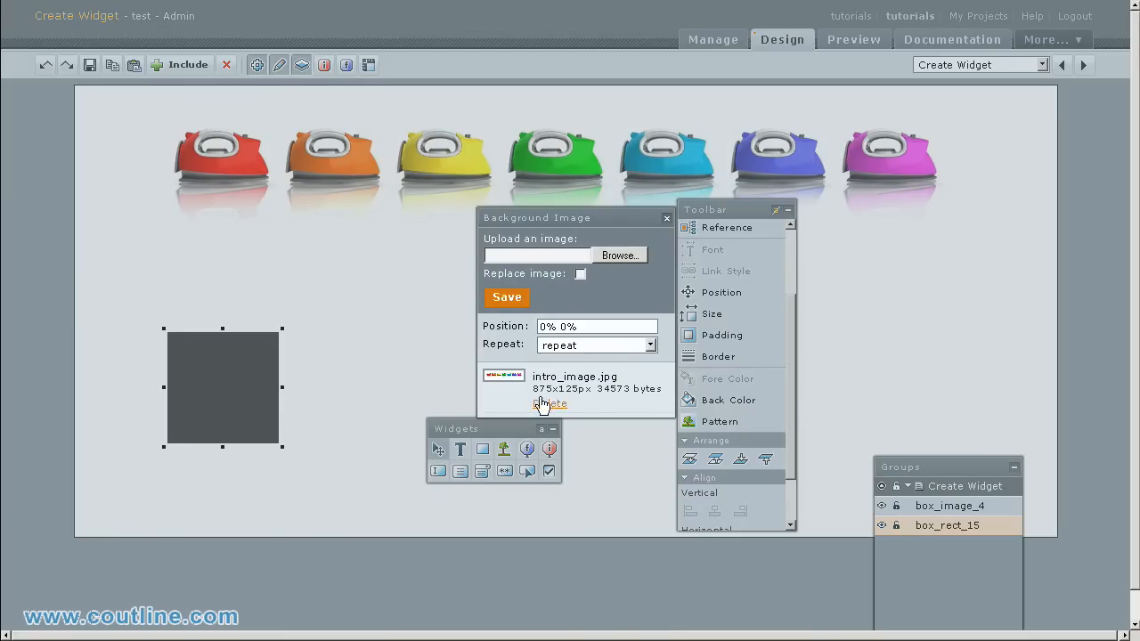
mouse_move(588, 390)
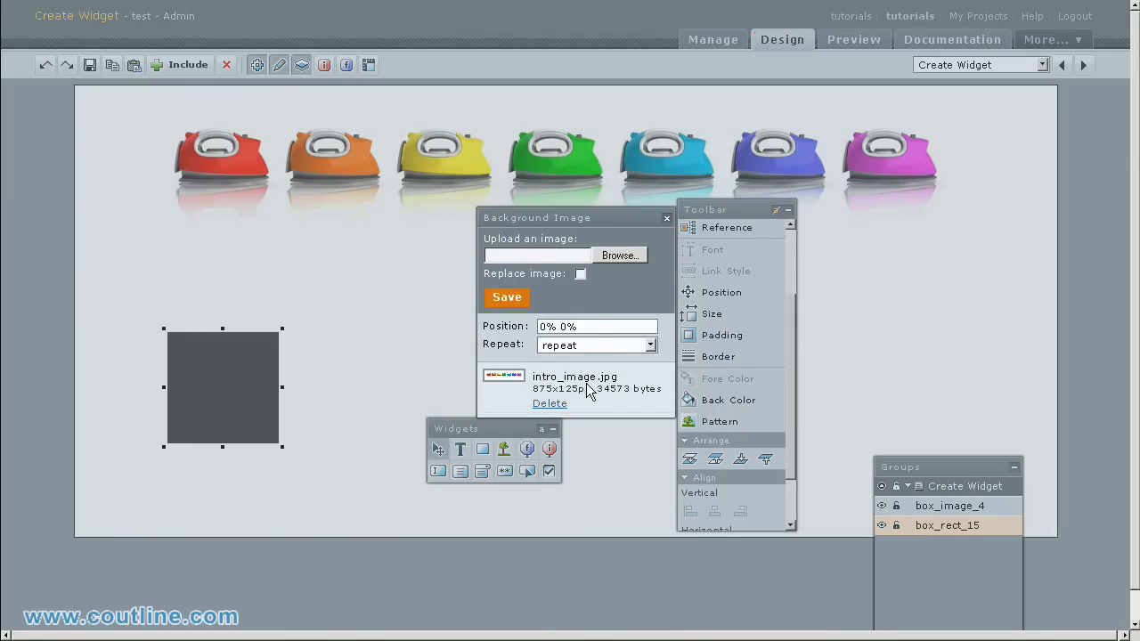
Step: Use intro_image.jpg as the square's background and set its repeat so the red iron shows
click(506, 297)
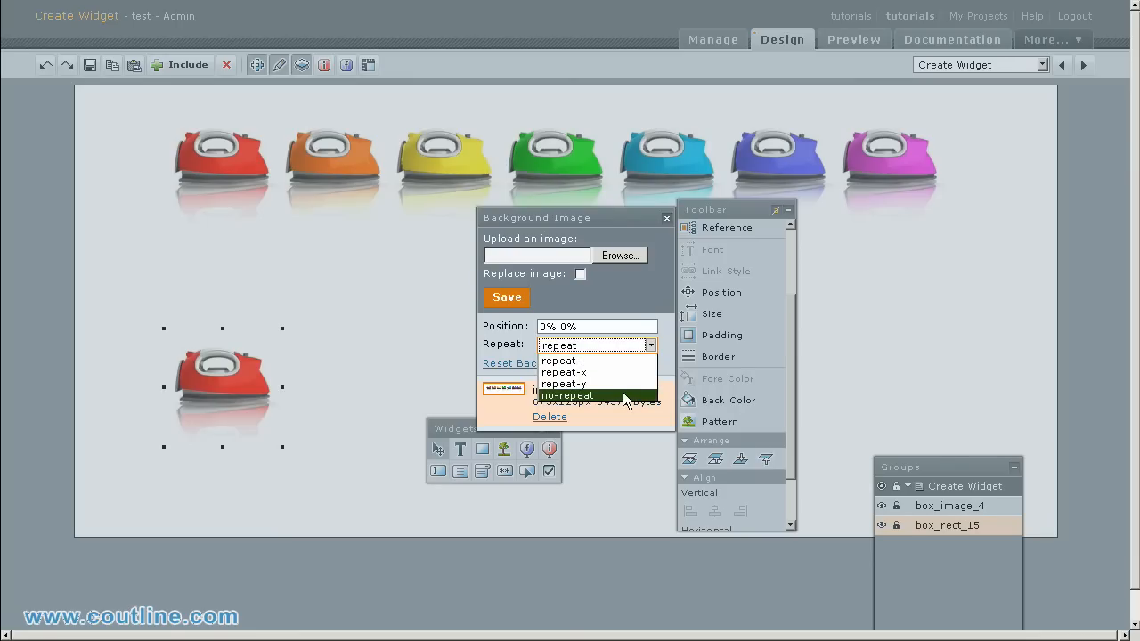
click(563, 383)
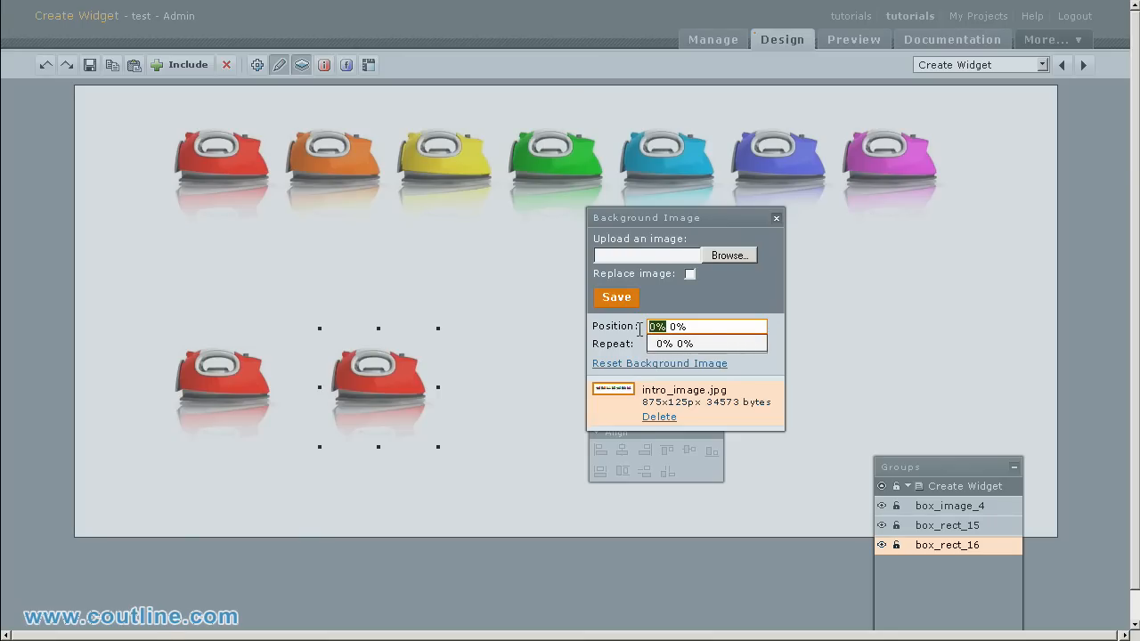
Step: Offset the second square's background position to -125px 0% to show the orange iron
text(-125px)
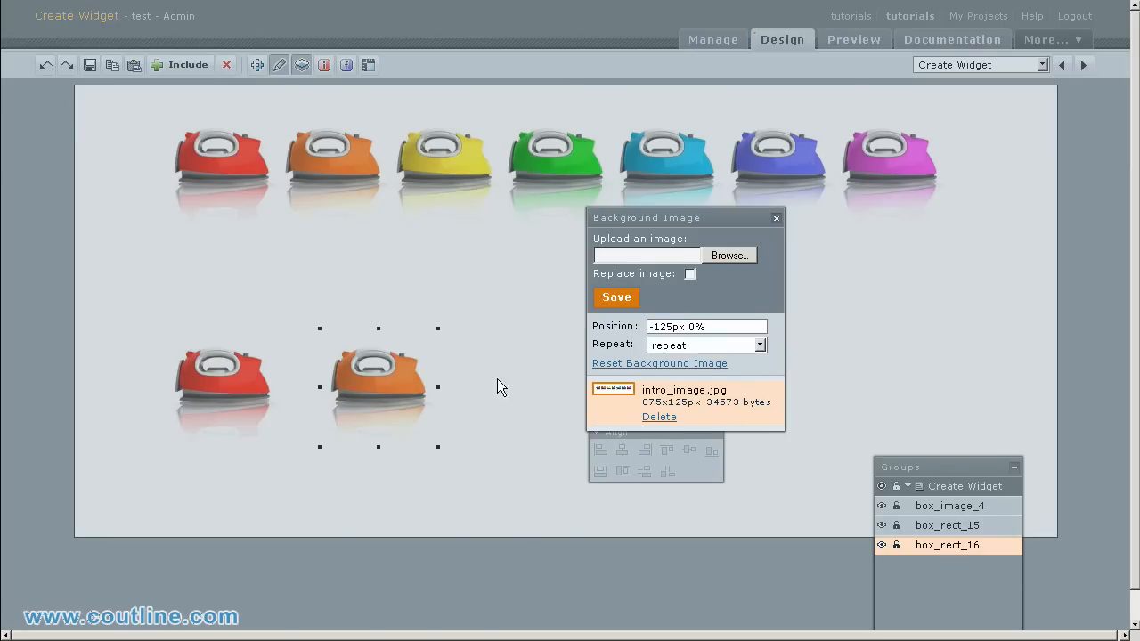
mouse_move(776, 220)
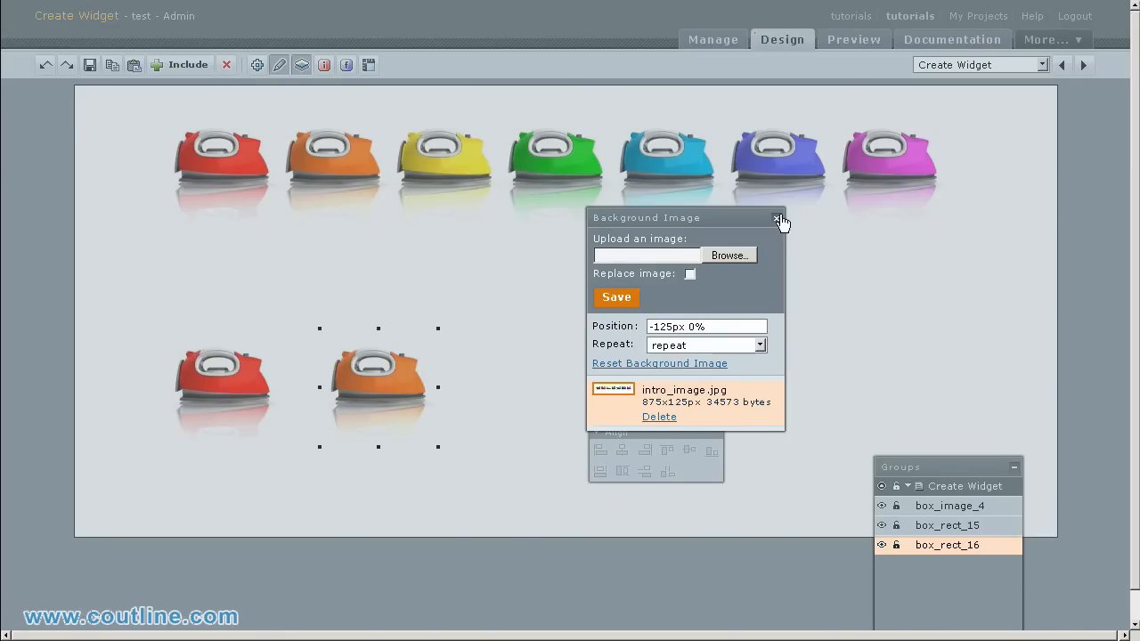
Step: Finish the third square with -250px offset showing the yellow iron and deselect the canvas
click(780, 220)
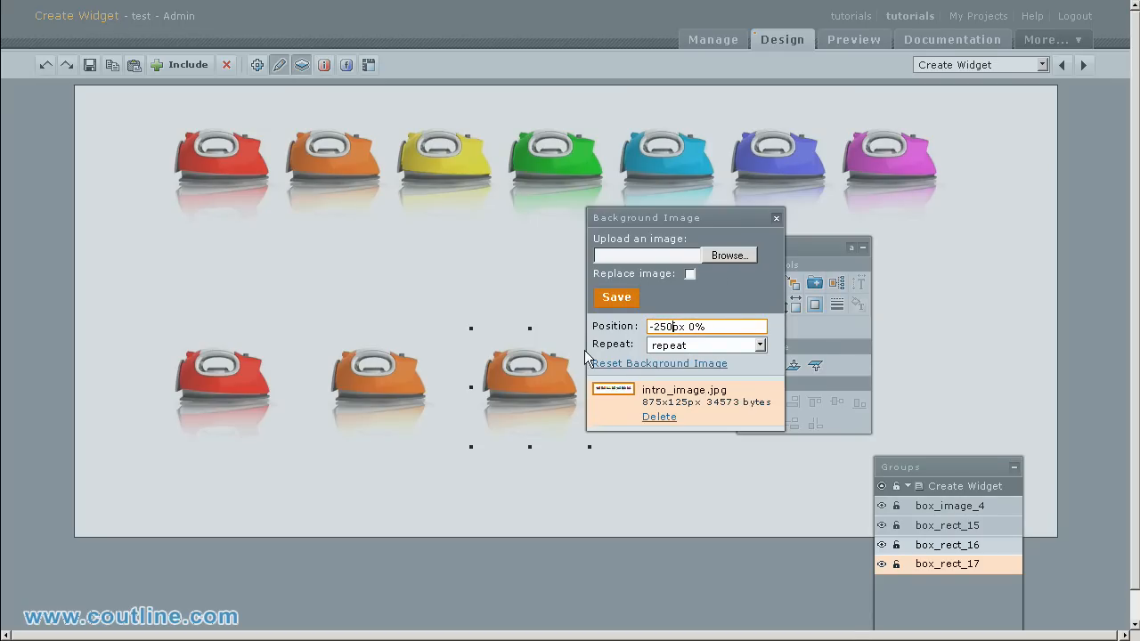
mouse_move(776, 217)
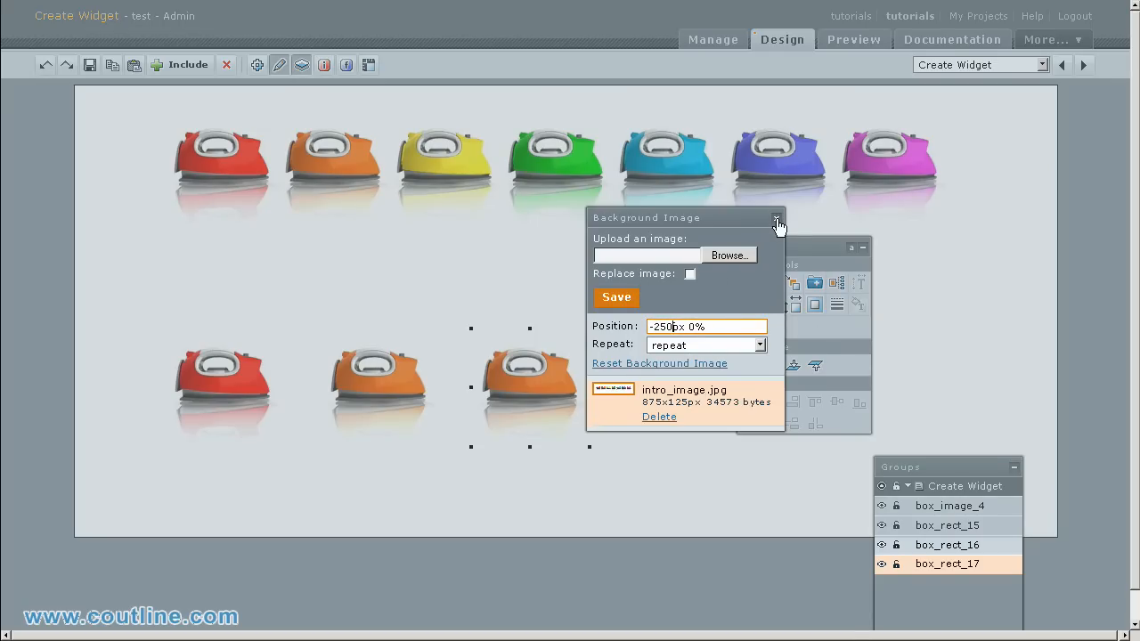
click(776, 221)
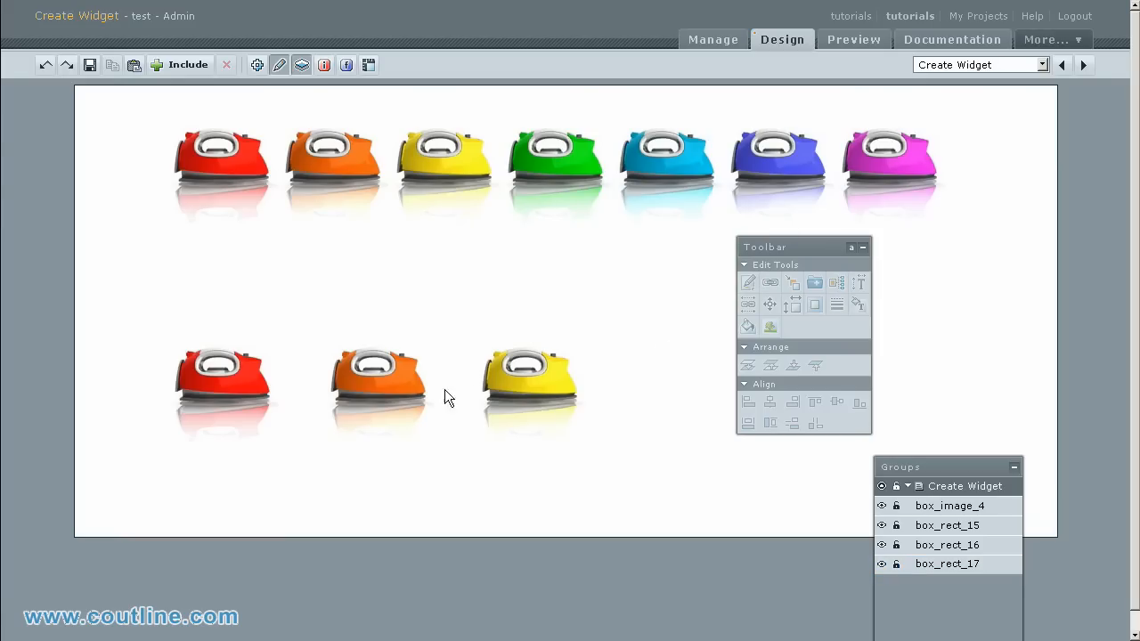
click(520, 377)
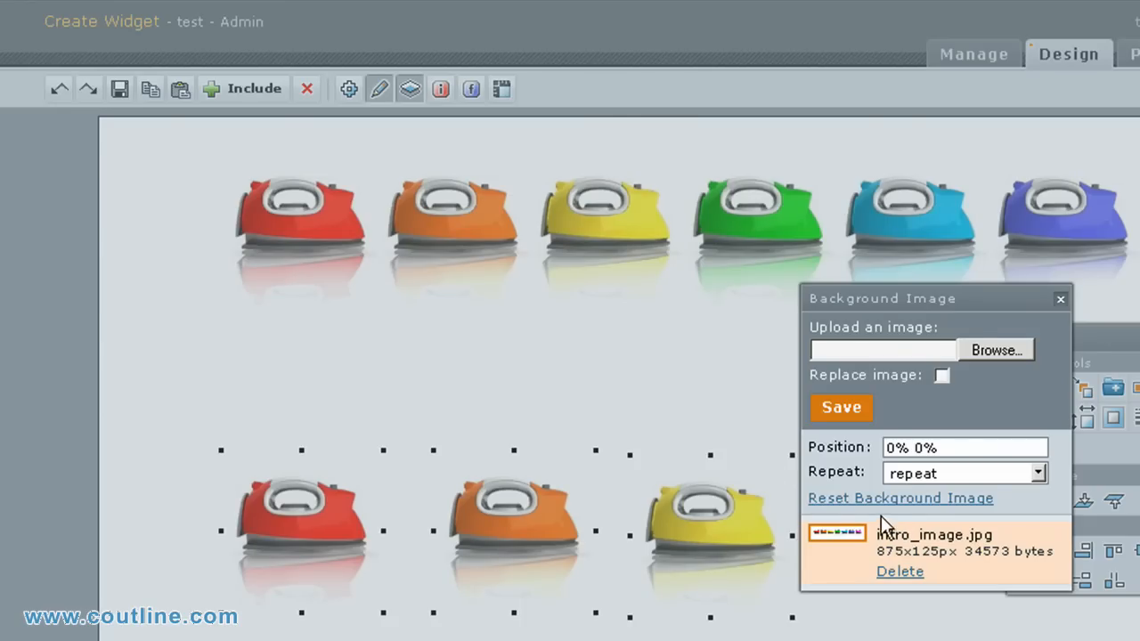
mouse_move(899, 517)
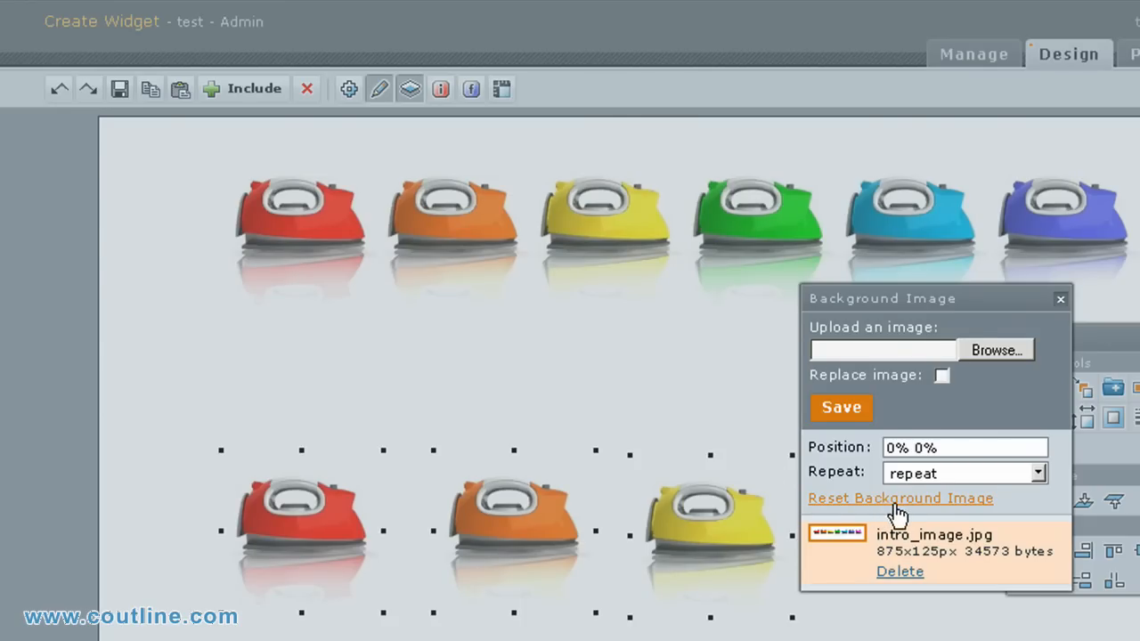
click(903, 499)
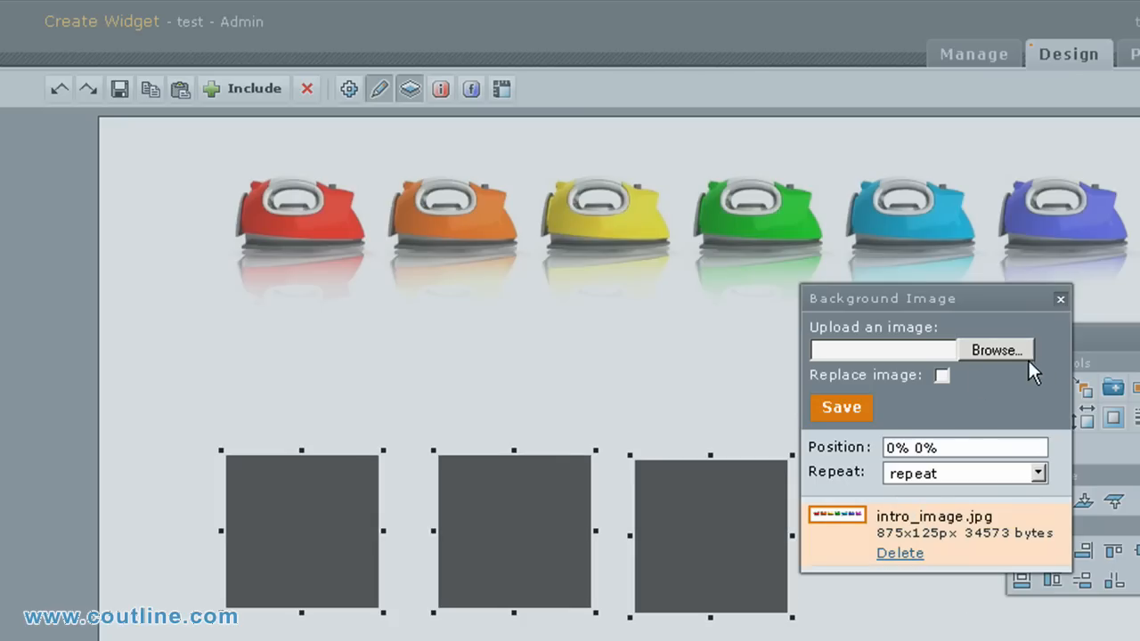
mouse_move(1065, 304)
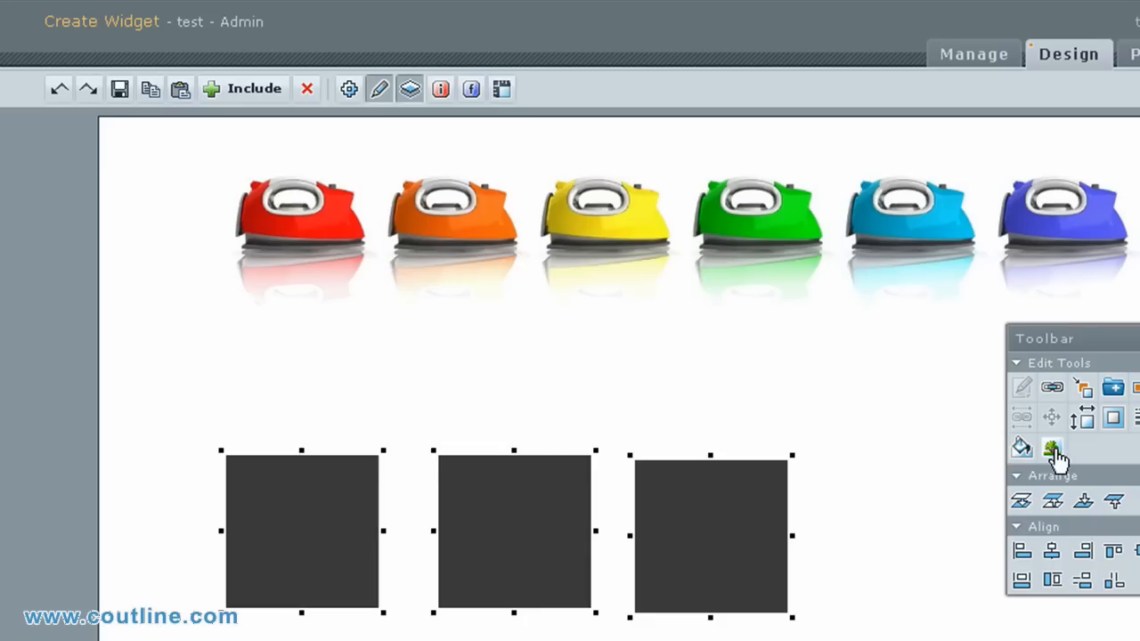
click(1057, 446)
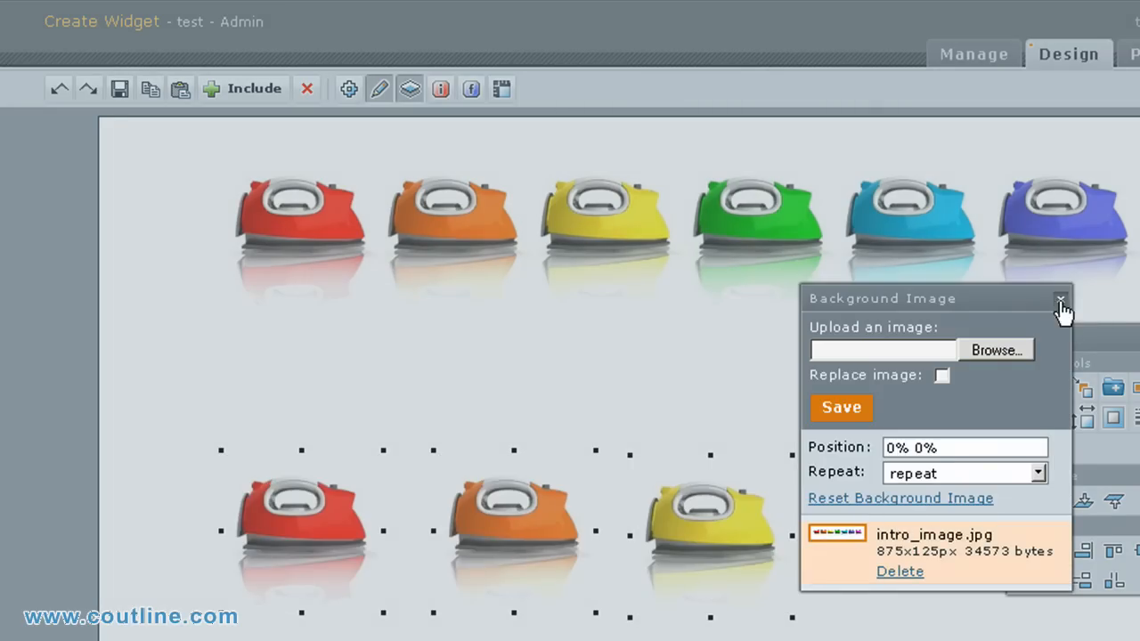
click(1058, 299)
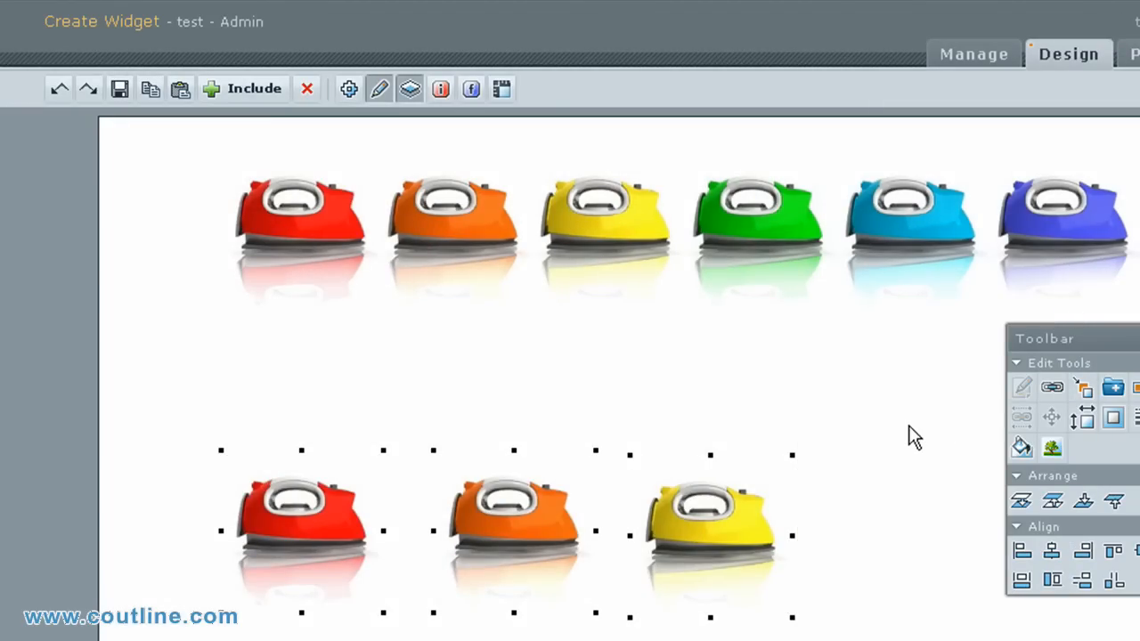